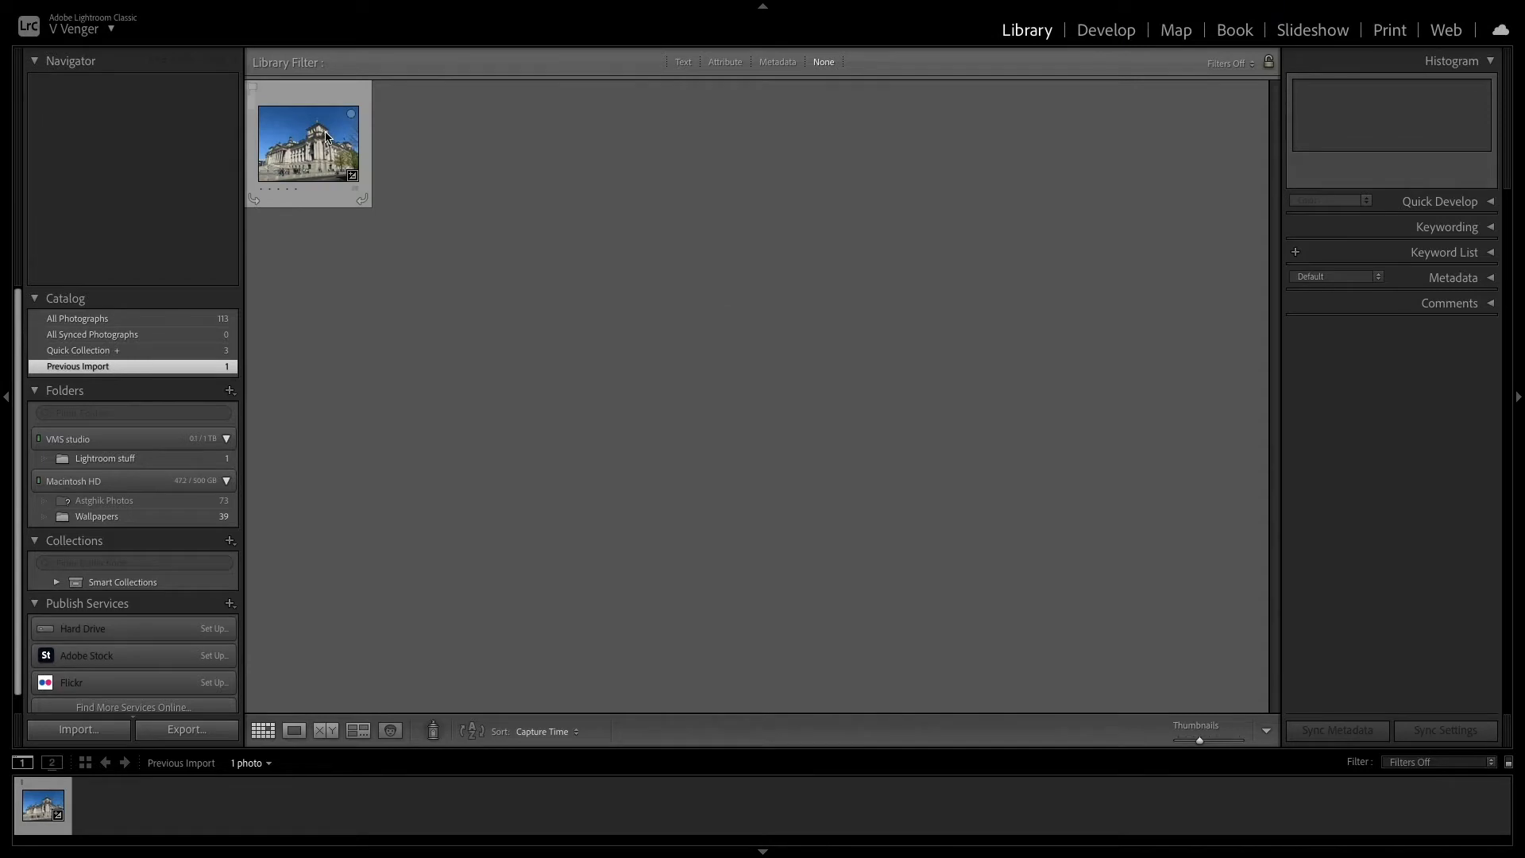
pyautogui.moveTo(329, 139)
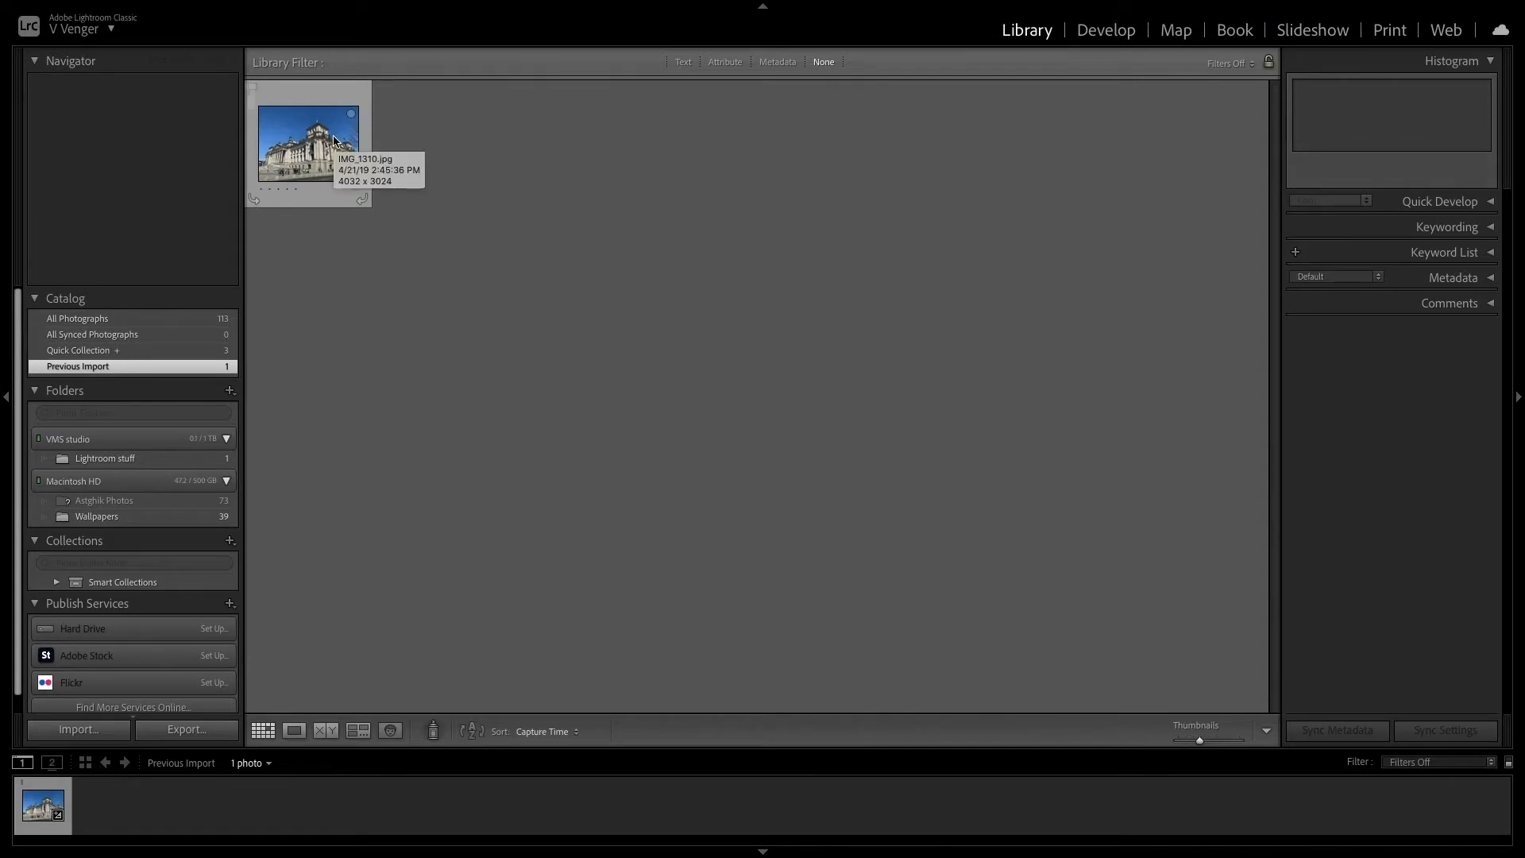
# - Select the Reichstag photo and open it in the Develop module
pyautogui.click(308, 143)
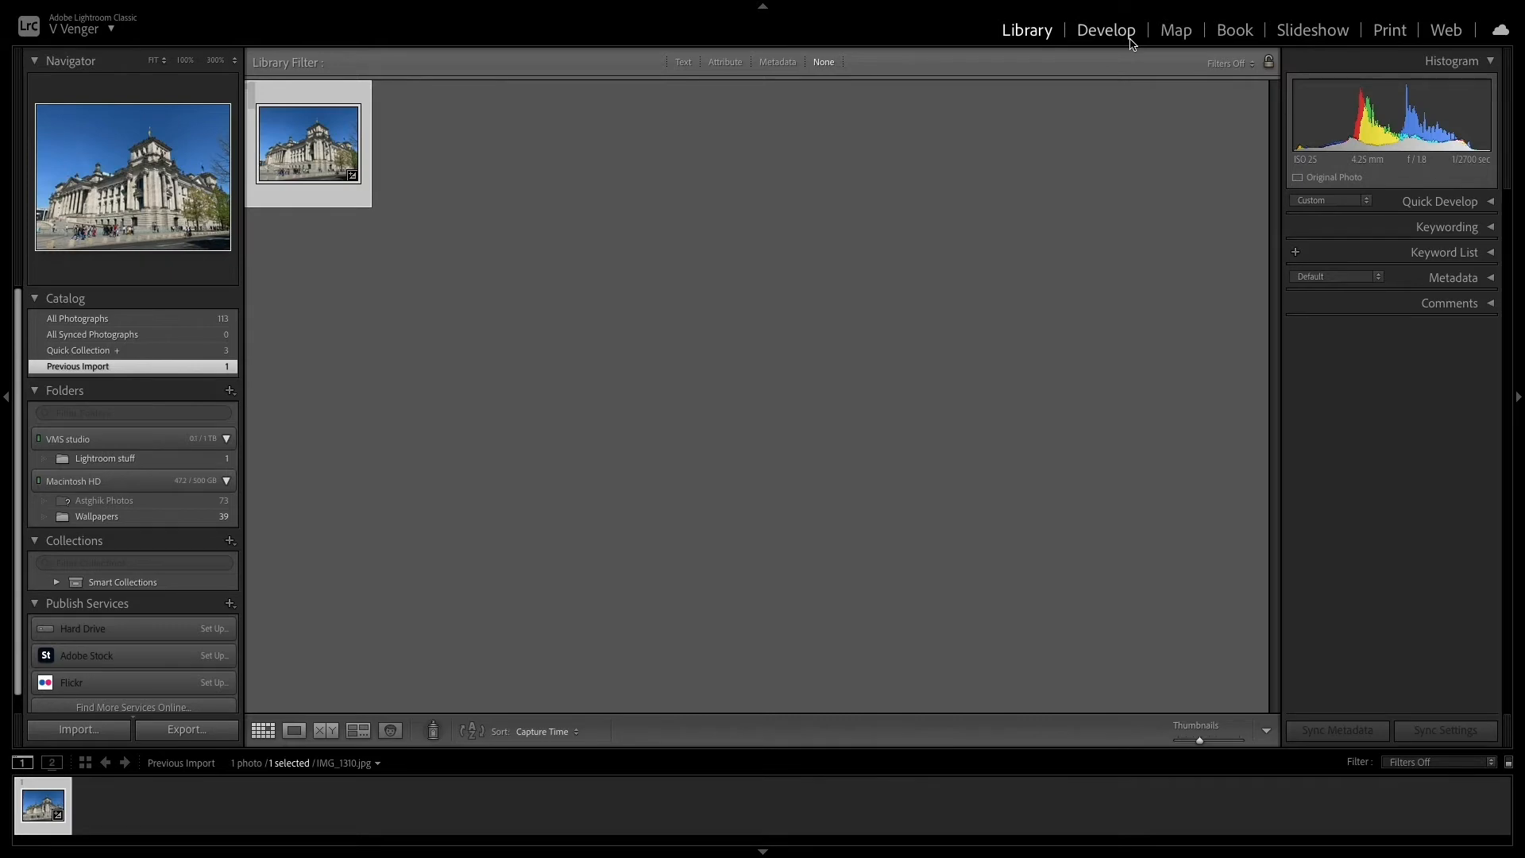
pyautogui.click(1106, 29)
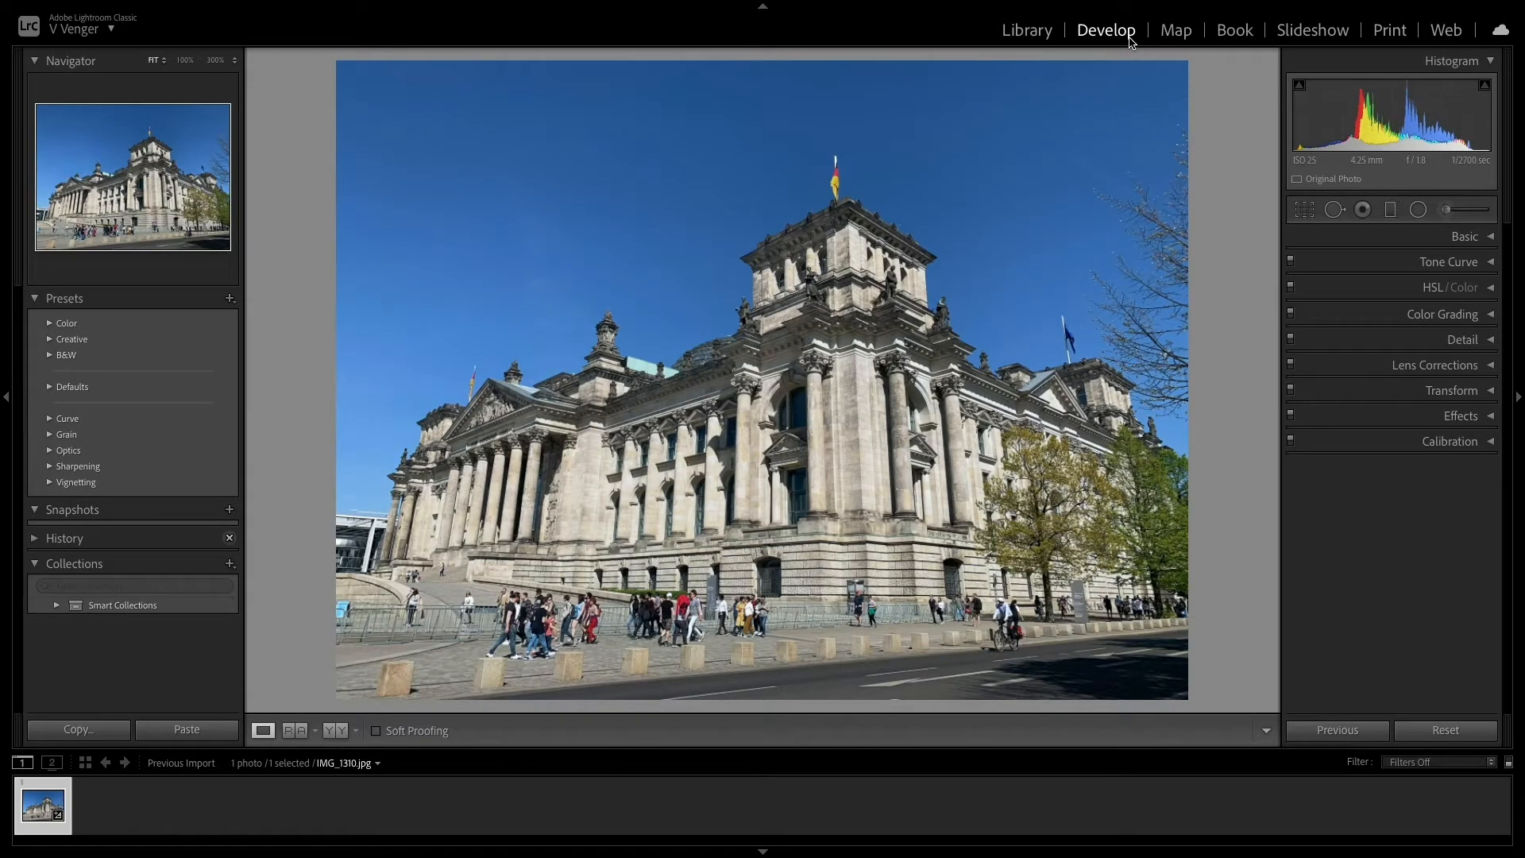
pyautogui.moveTo(1306, 209)
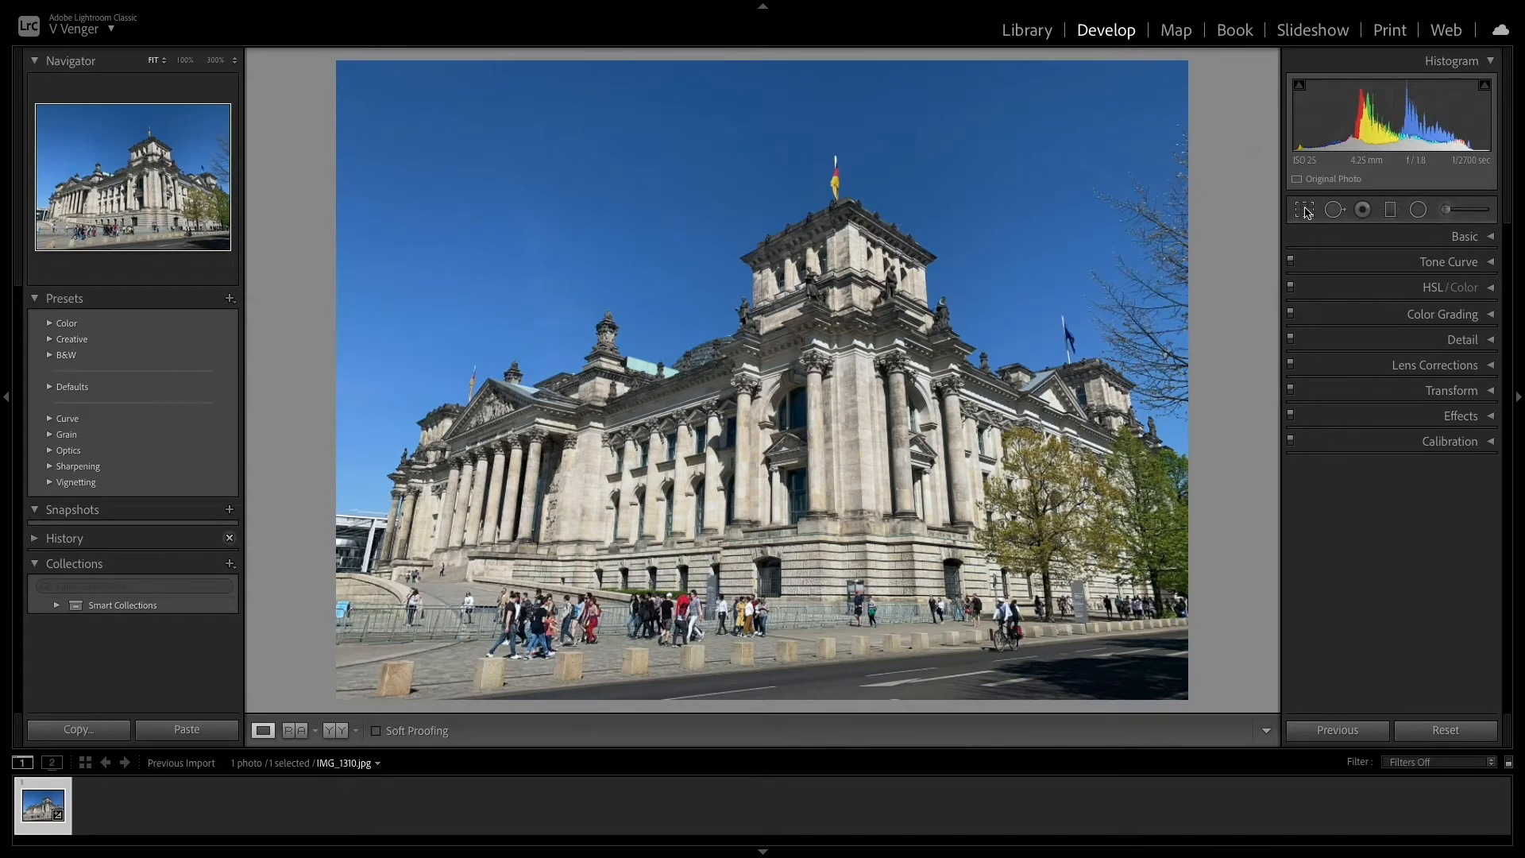
# - Crop the Reichstag photo tighter around the building, straighten it about 0.49°, and apply
pyautogui.click(1306, 209)
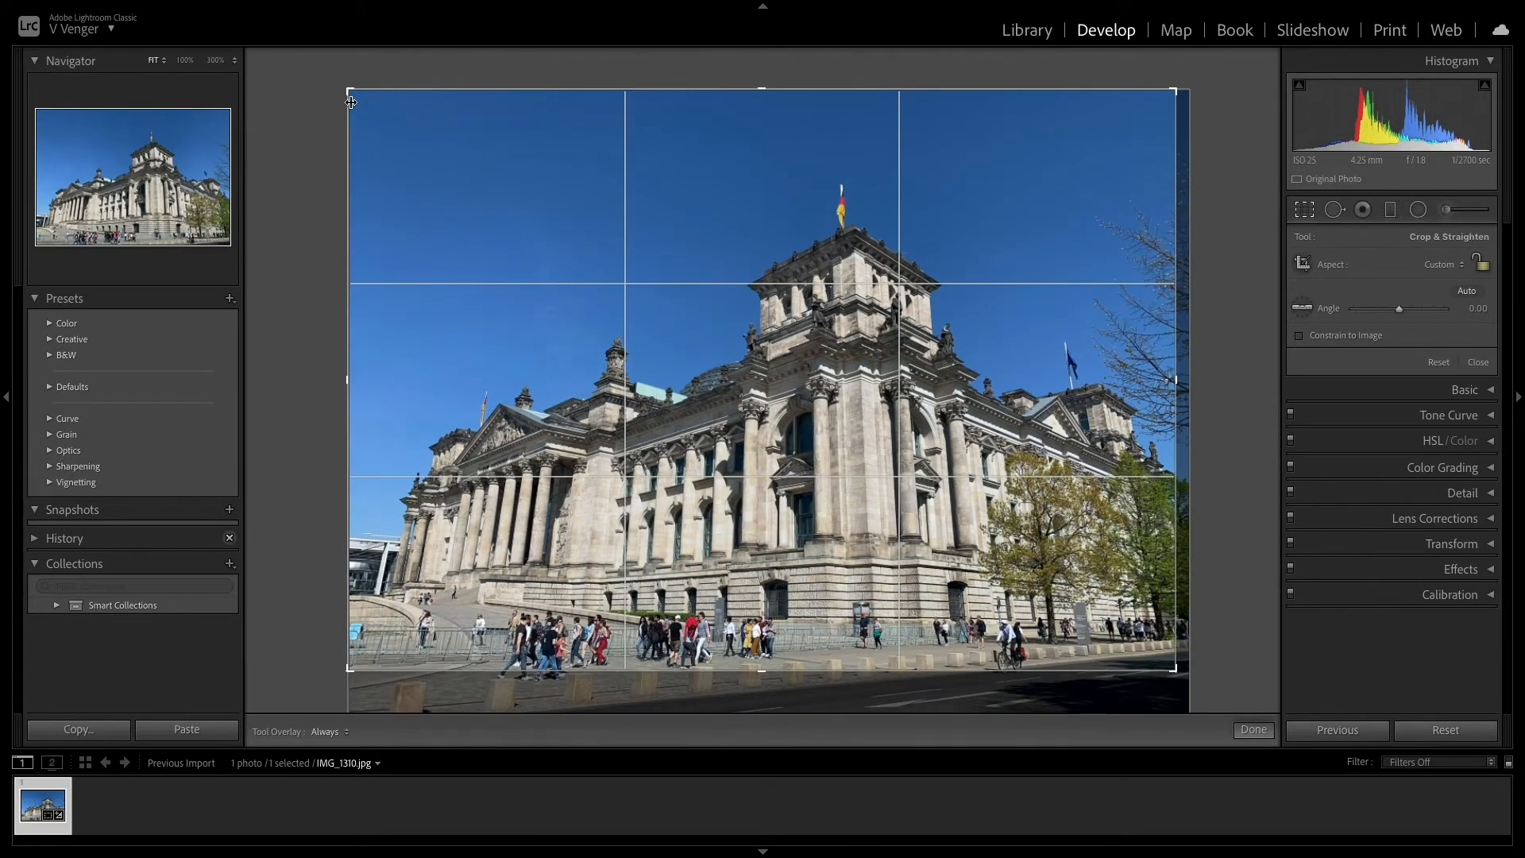
pyautogui.moveTo(352, 100); pyautogui.dragTo(360, 135)
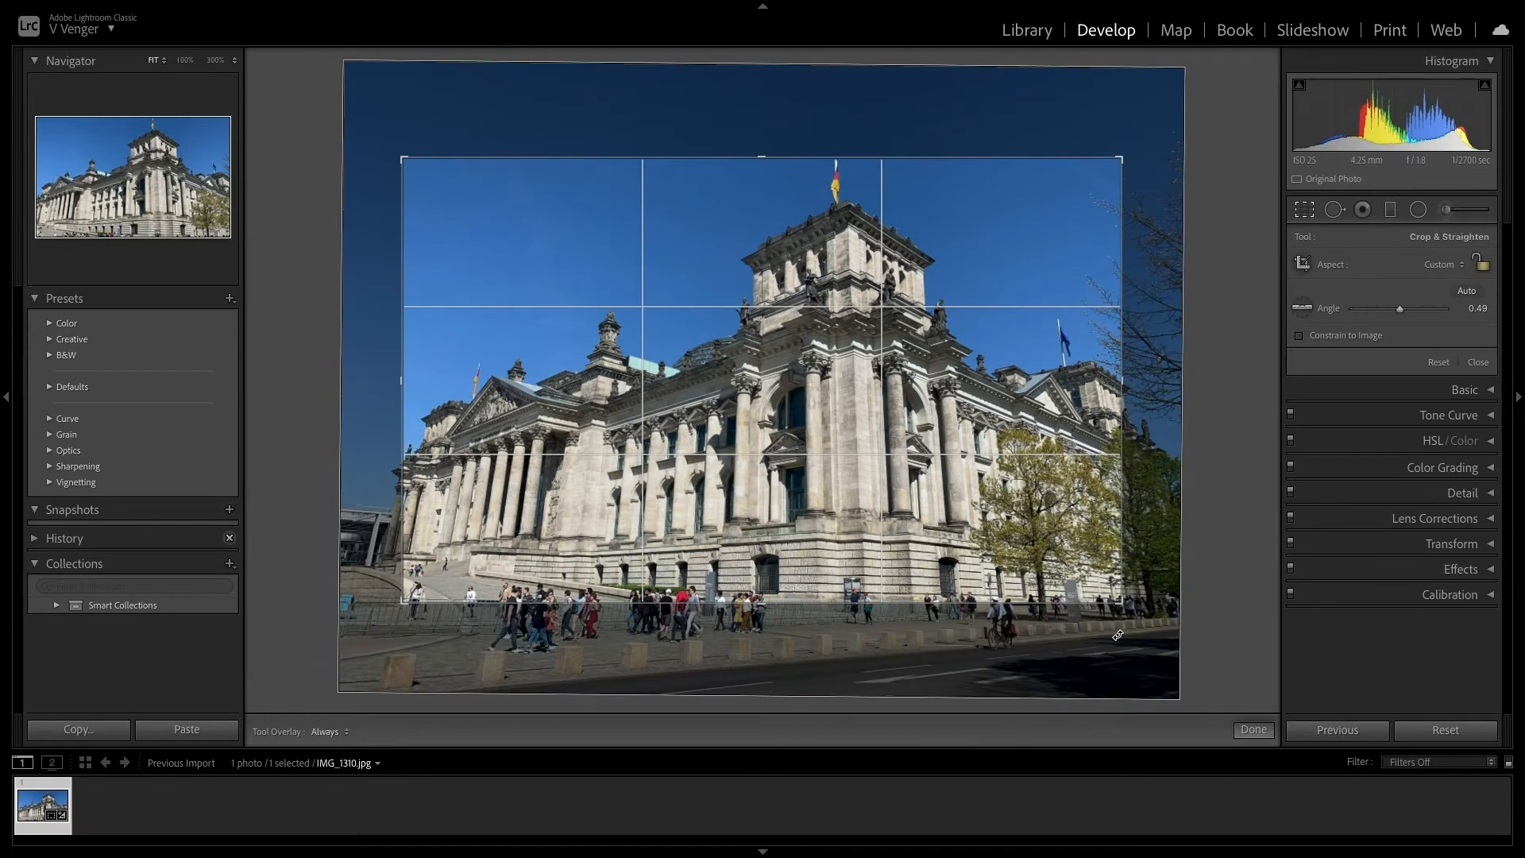
pyautogui.click(1252, 730)
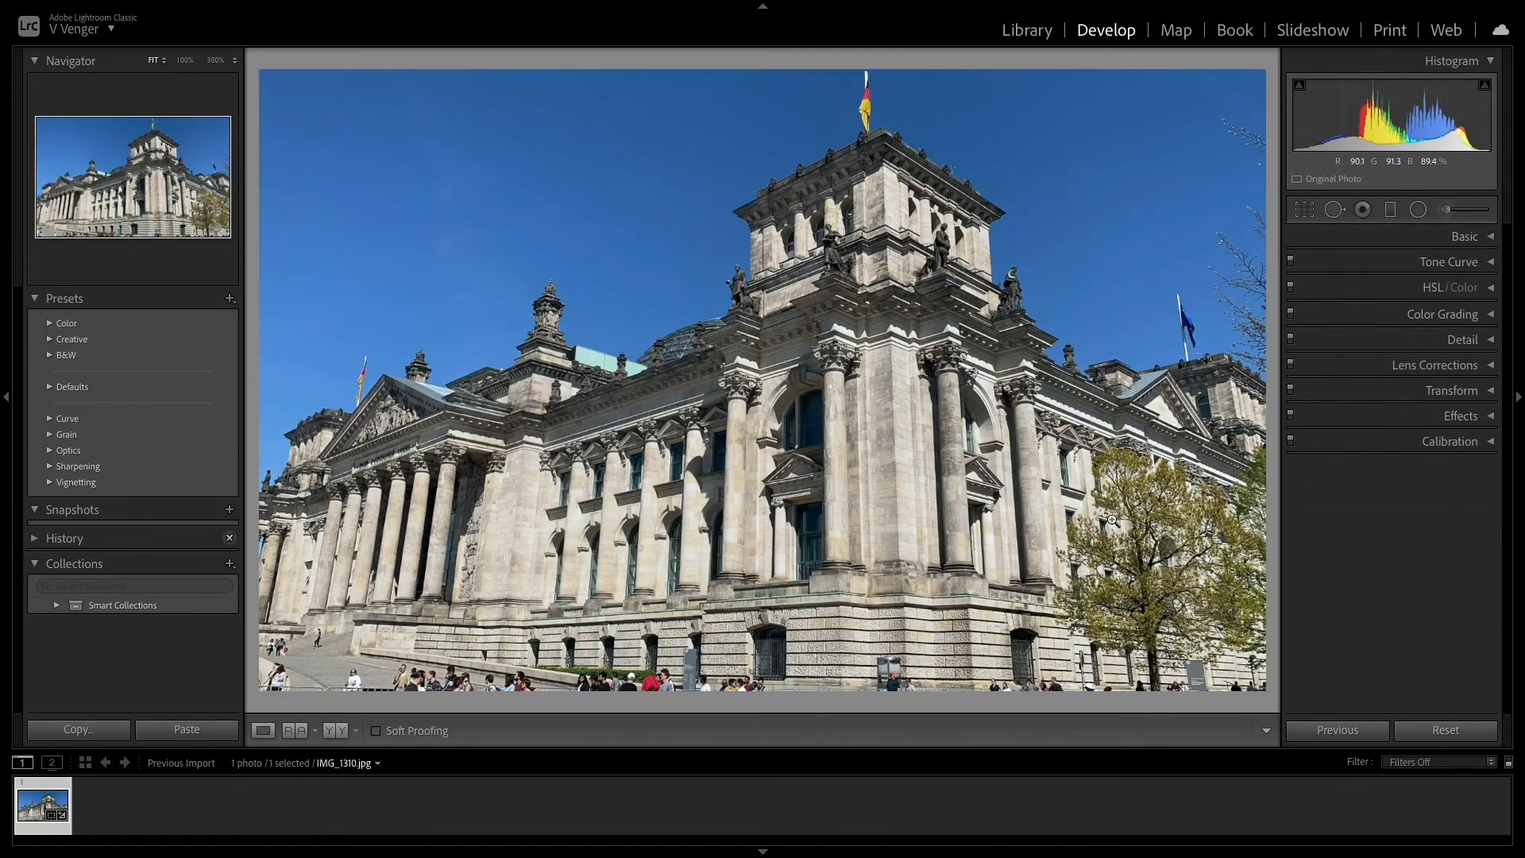